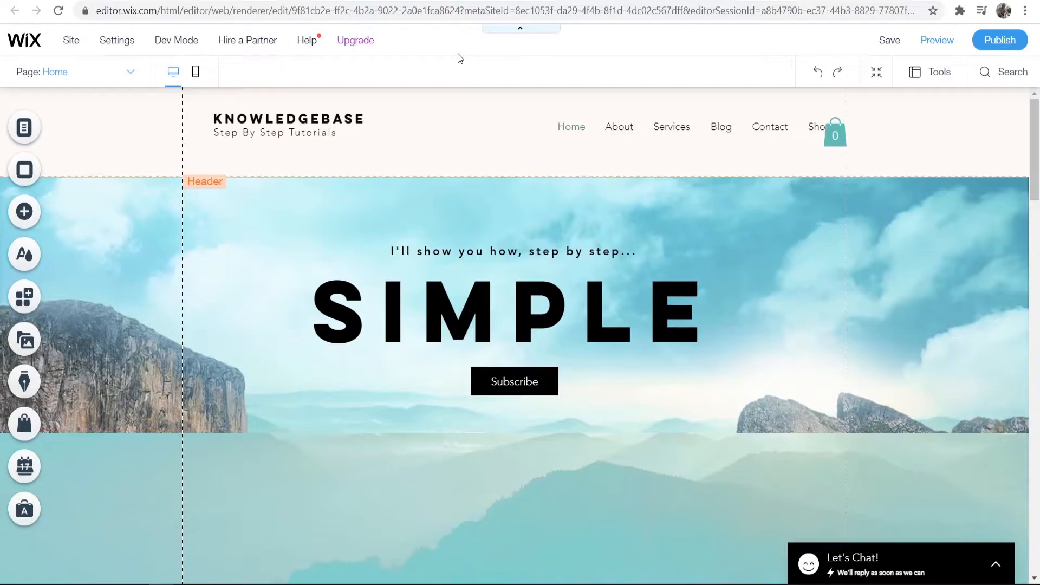
{"action": "mouse_move", "coordinate": [474, 103]}
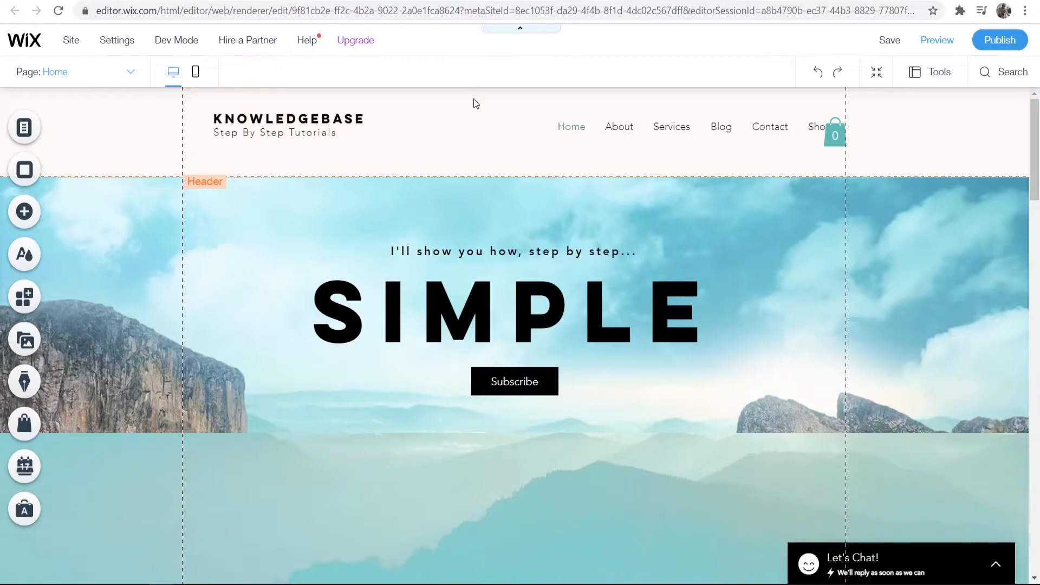
{"action": "mouse_move", "coordinate": [473, 105]}
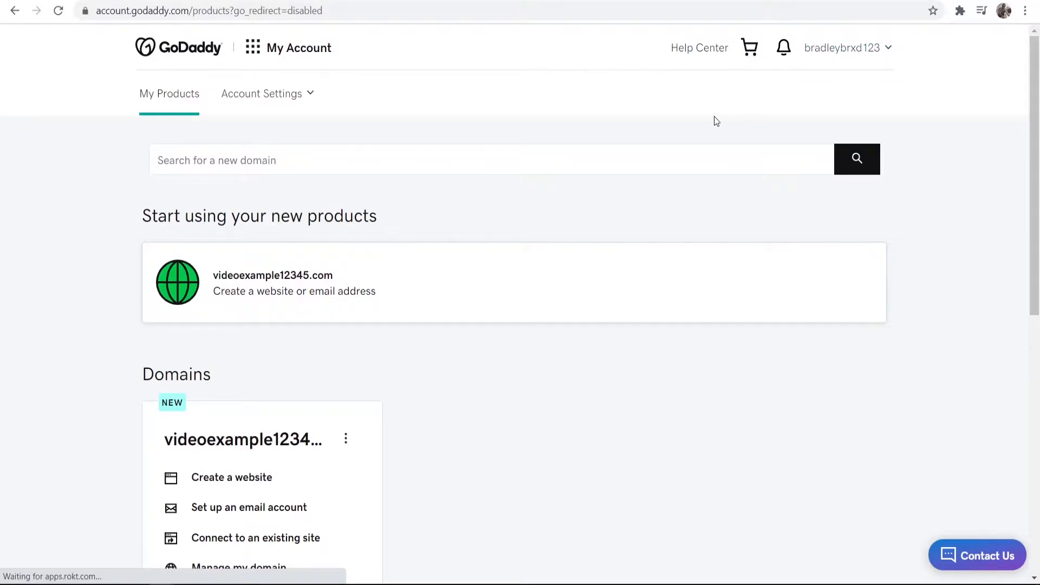
- Open Manage my domain for videoexample12345.com from the My Products list
{"action": "scroll", "scroll_direction": "down", "scroll_amount": 3}
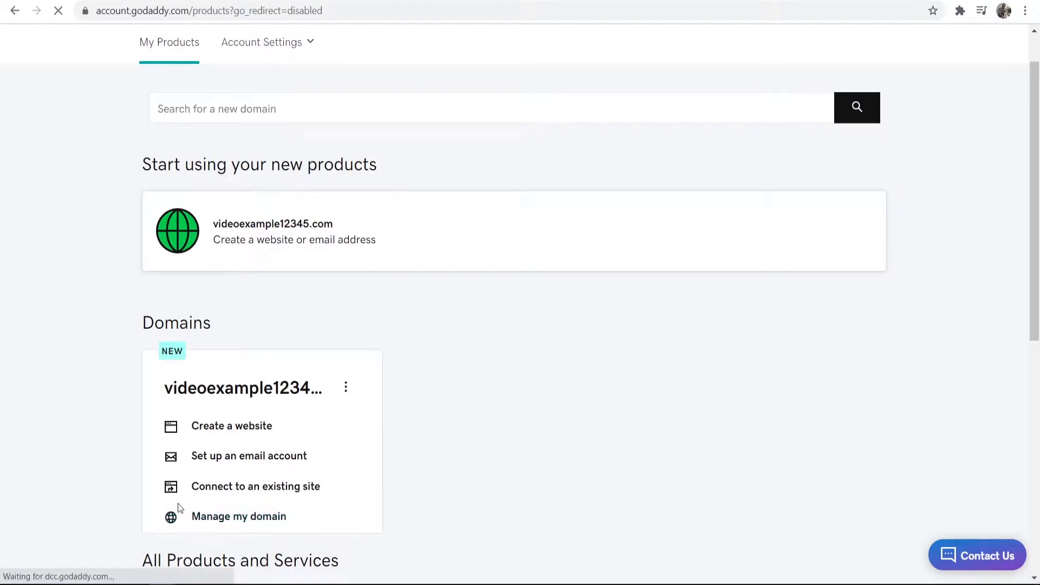
{"action": "left_click", "coordinate": [239, 516]}
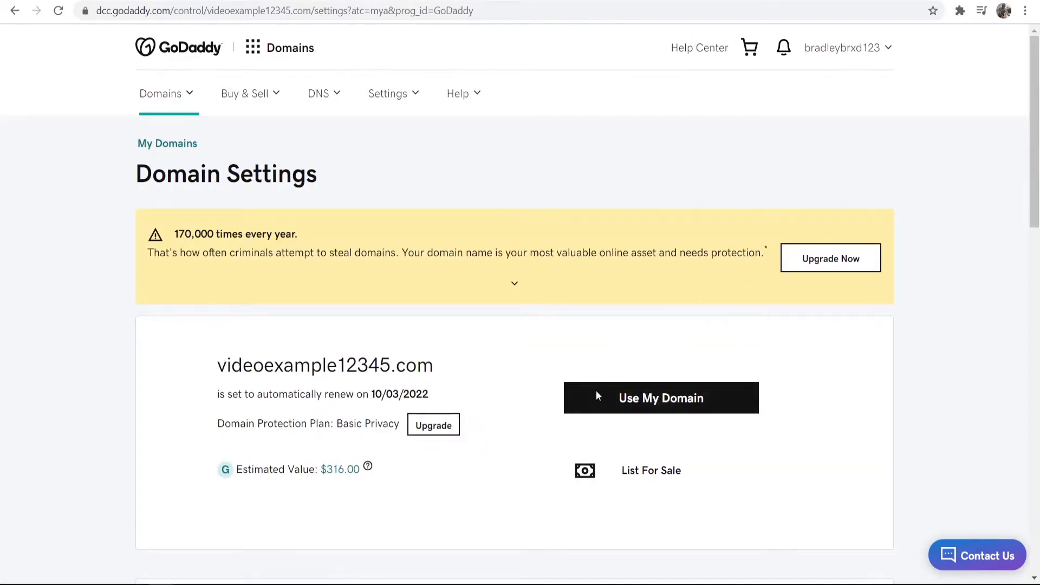
- Choose Use My Domain and select forwarding the domain to an existing webpage
{"action": "left_click", "coordinate": [660, 398]}
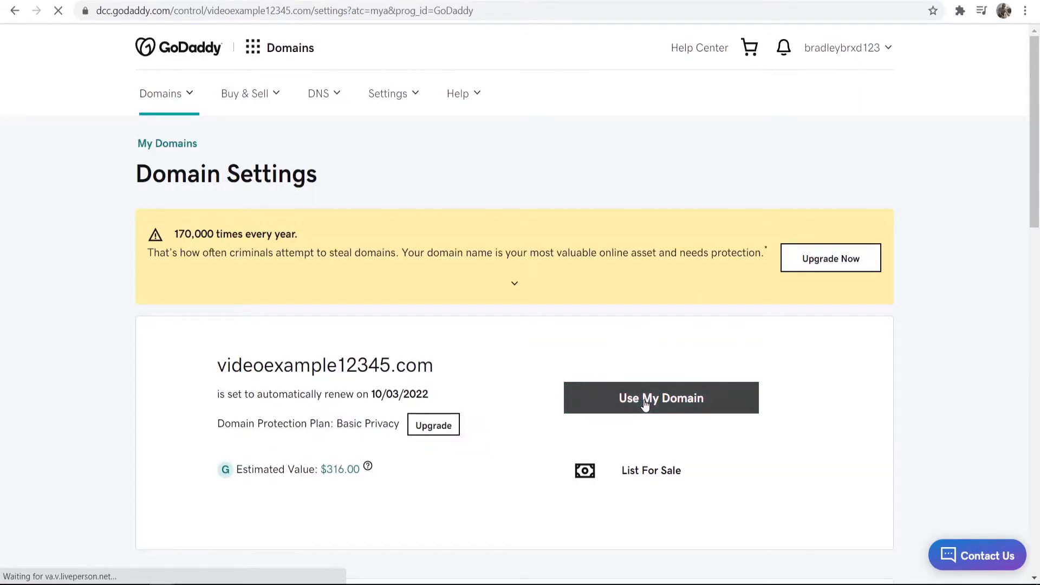
{"action": "left_click", "coordinate": [660, 398]}
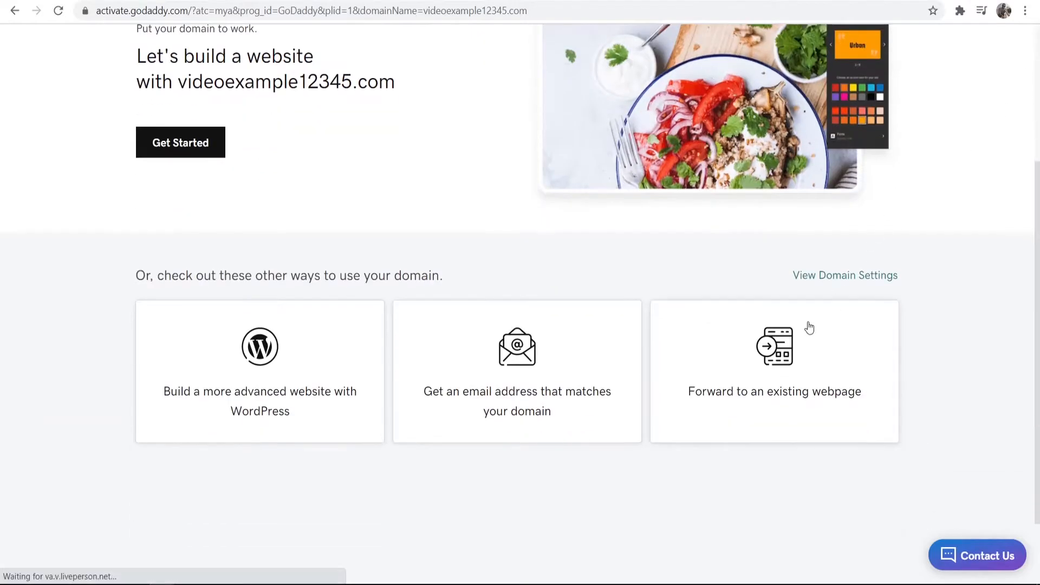
{"action": "mouse_move", "coordinate": [733, 364]}
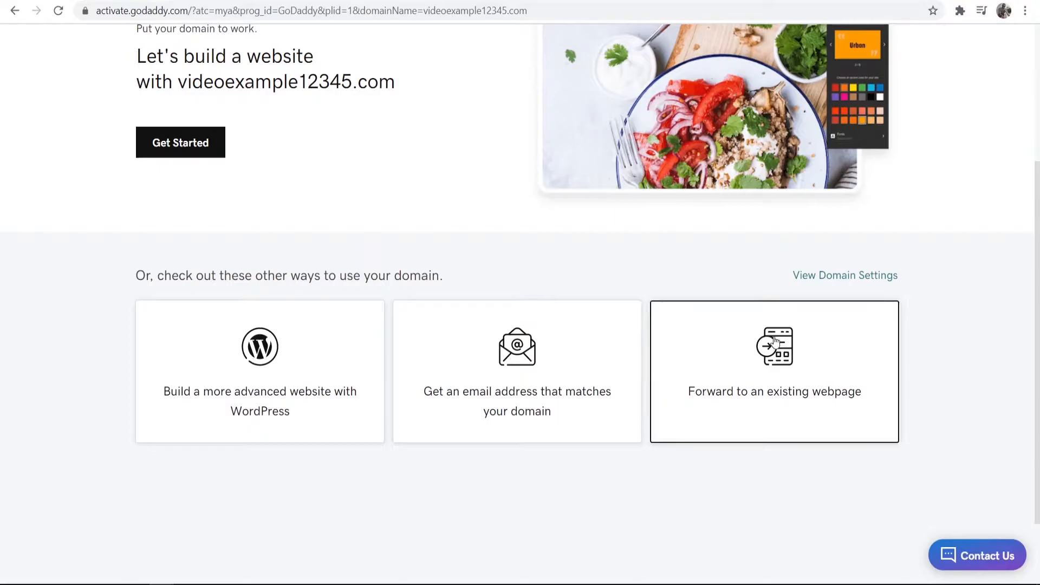
{"action": "left_click", "coordinate": [773, 372]}
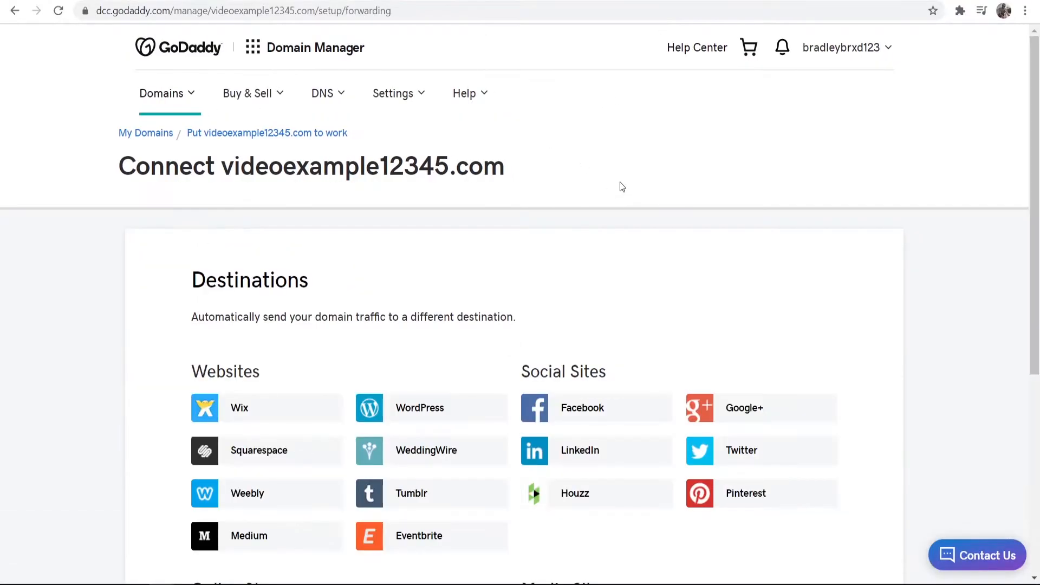
{"action": "scroll", "scroll_direction": "down", "scroll_amount": 3}
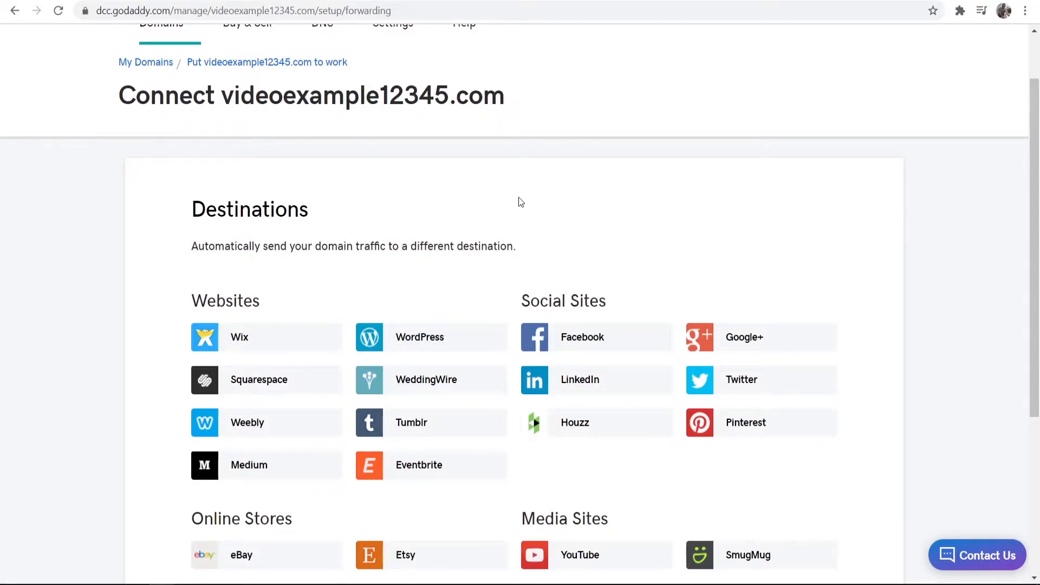
{"action": "scroll", "scroll_direction": "down", "scroll_amount": 3}
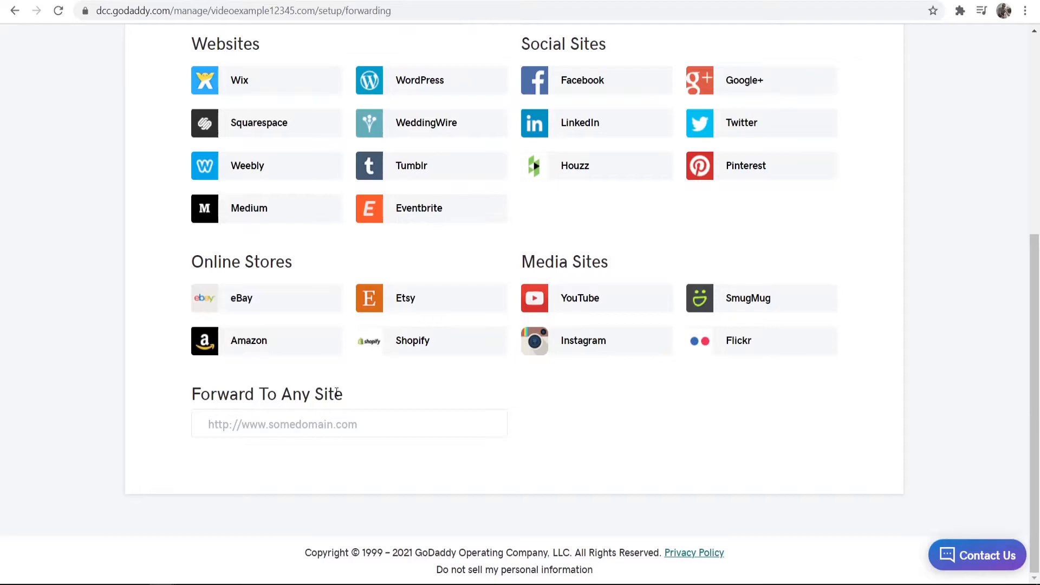
{"action": "mouse_move", "coordinate": [345, 356]}
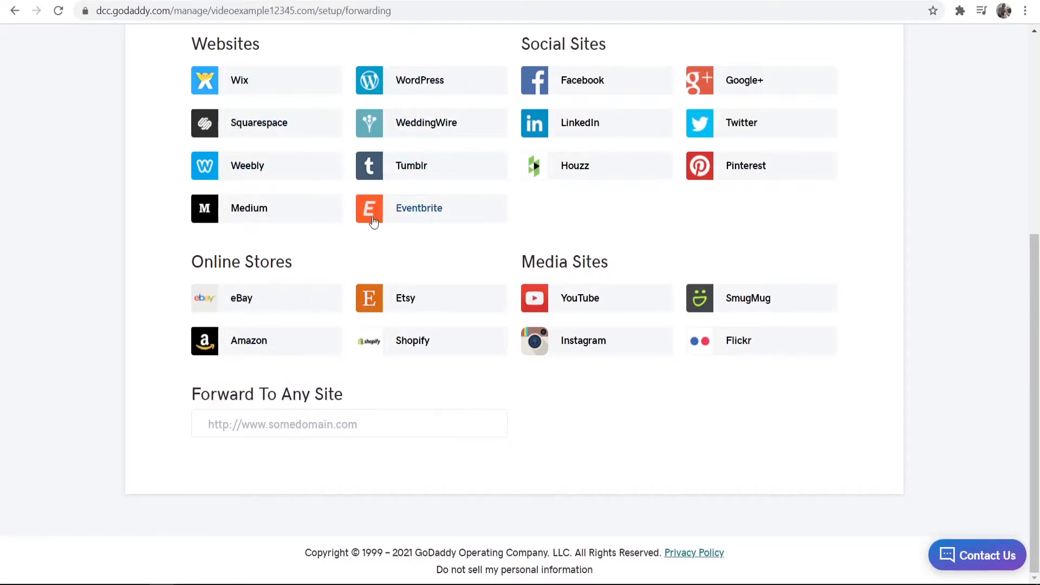
{"action": "mouse_move", "coordinate": [463, 104]}
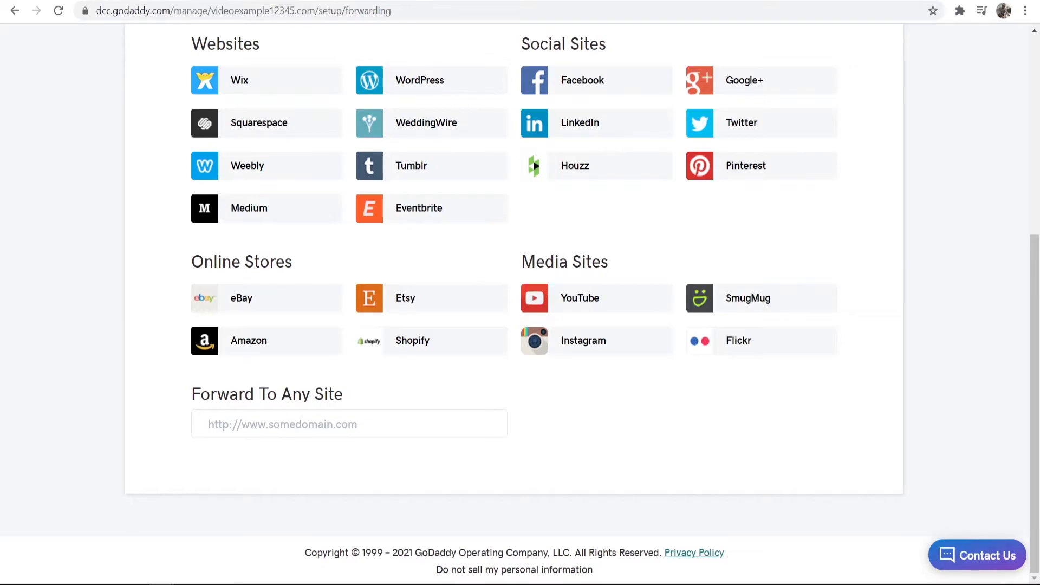
{"action": "mouse_move", "coordinate": [383, 398]}
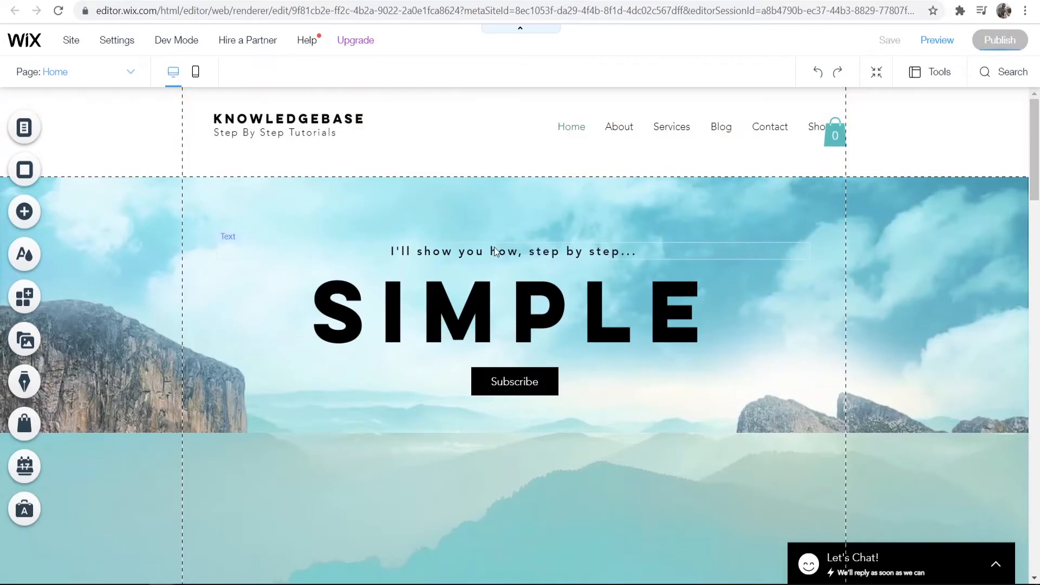
{"action": "left_click", "coordinate": [999, 40]}
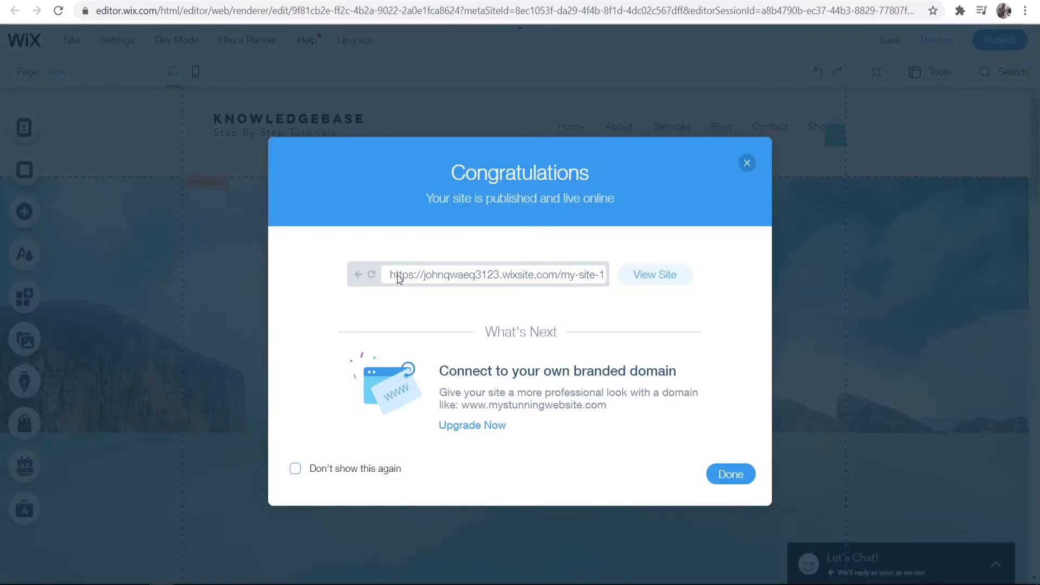
{"action": "left_click", "coordinate": [496, 274]}
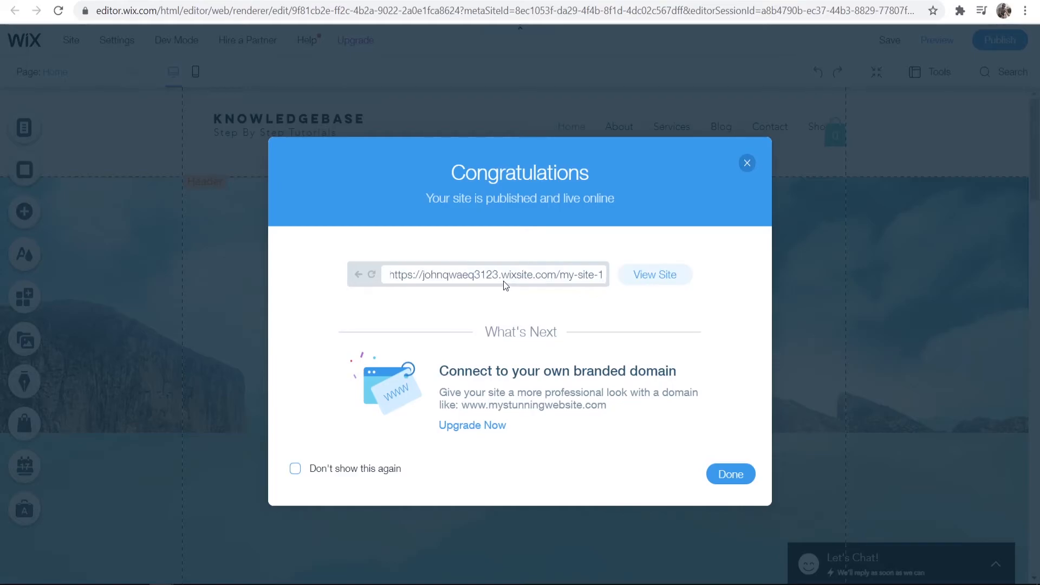
{"action": "mouse_move", "coordinate": [444, 258]}
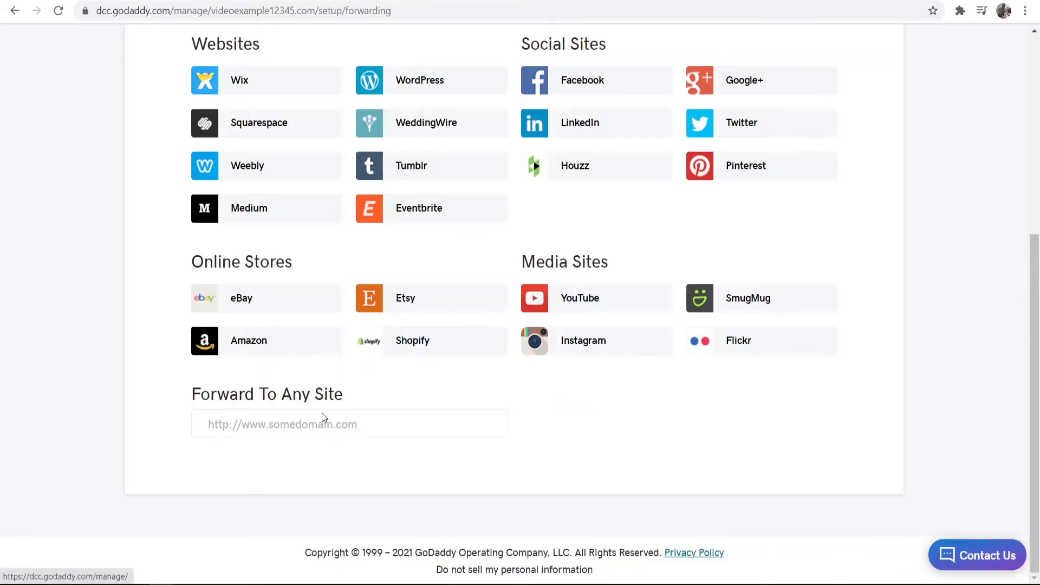
{"action": "left_click", "coordinate": [347, 424]}
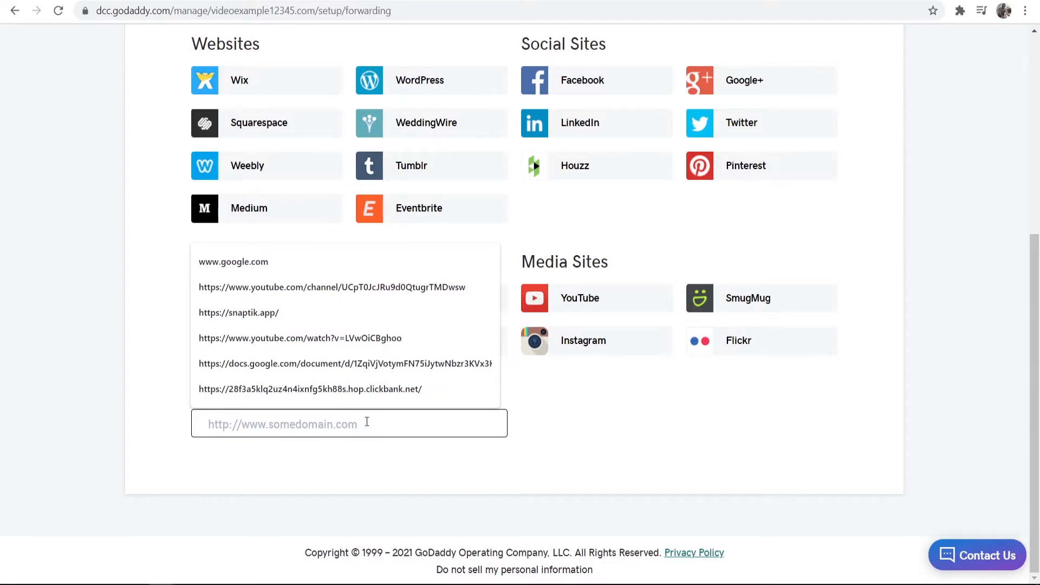
{"action": "type", "text": "https://johnqwaeq3123.wixsite.com/my-site-1"}
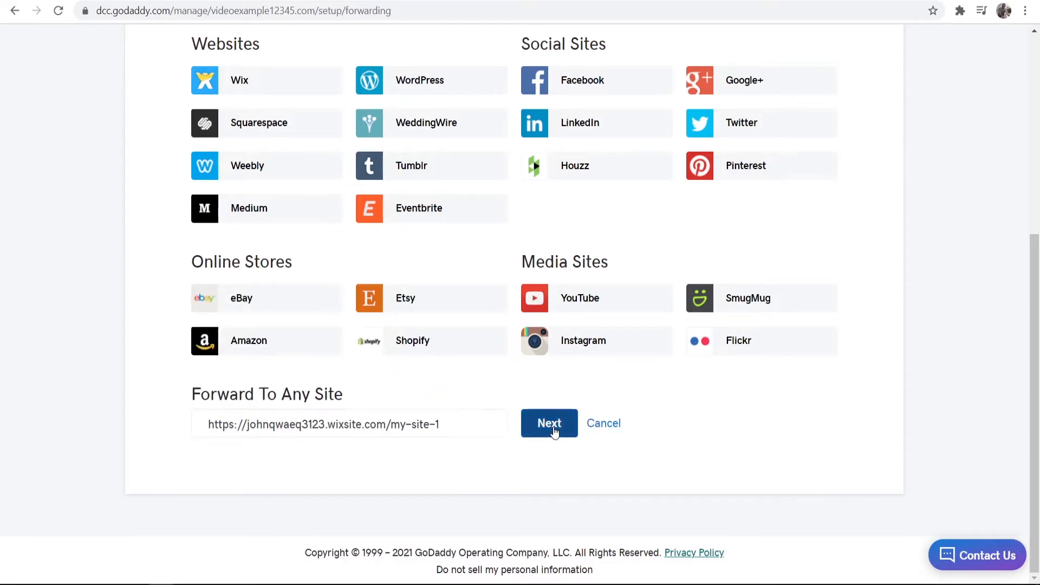
- Review the redirect preview and finish forwarding videoexample12345.com to the Wix address
{"action": "left_click", "coordinate": [549, 424]}
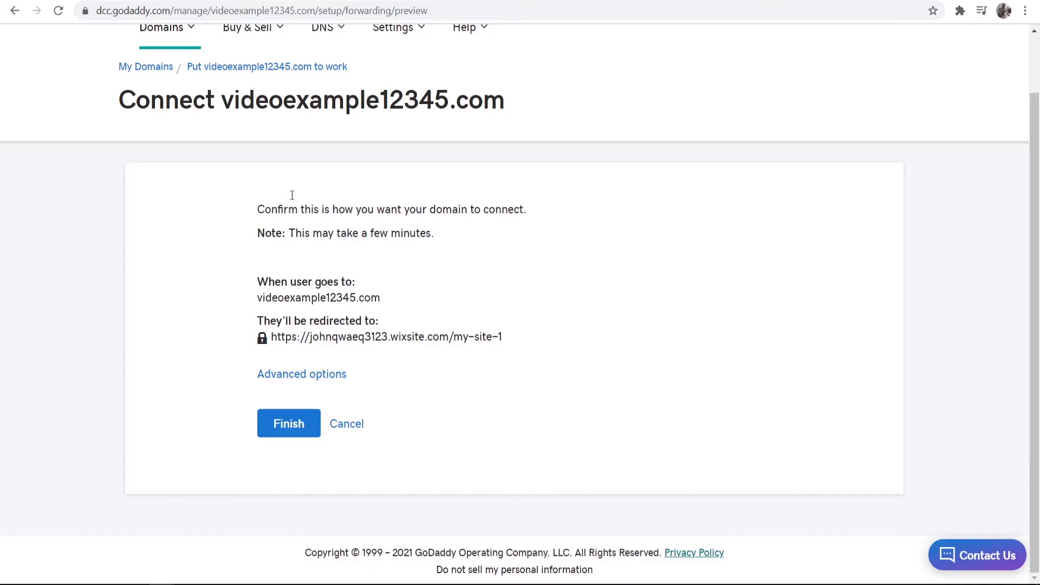
{"action": "mouse_move", "coordinate": [258, 290]}
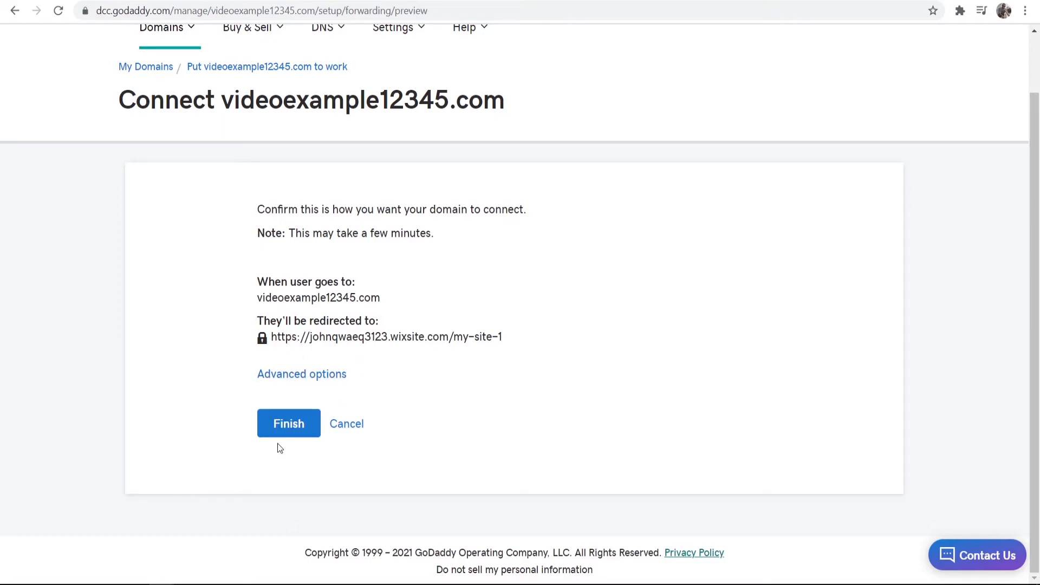
{"action": "left_click", "coordinate": [288, 423]}
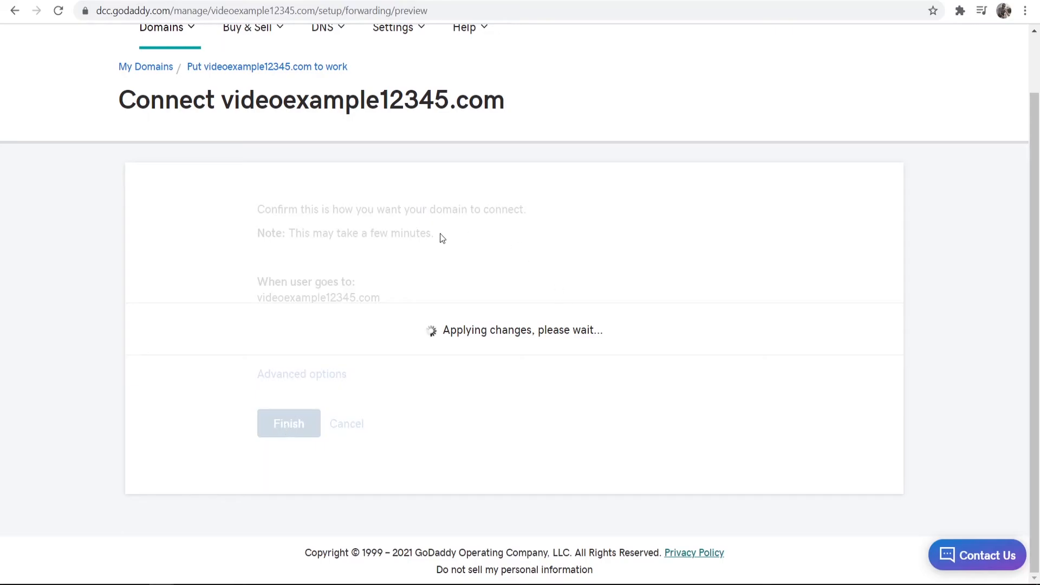
{"action": "left_click", "coordinate": [289, 423]}
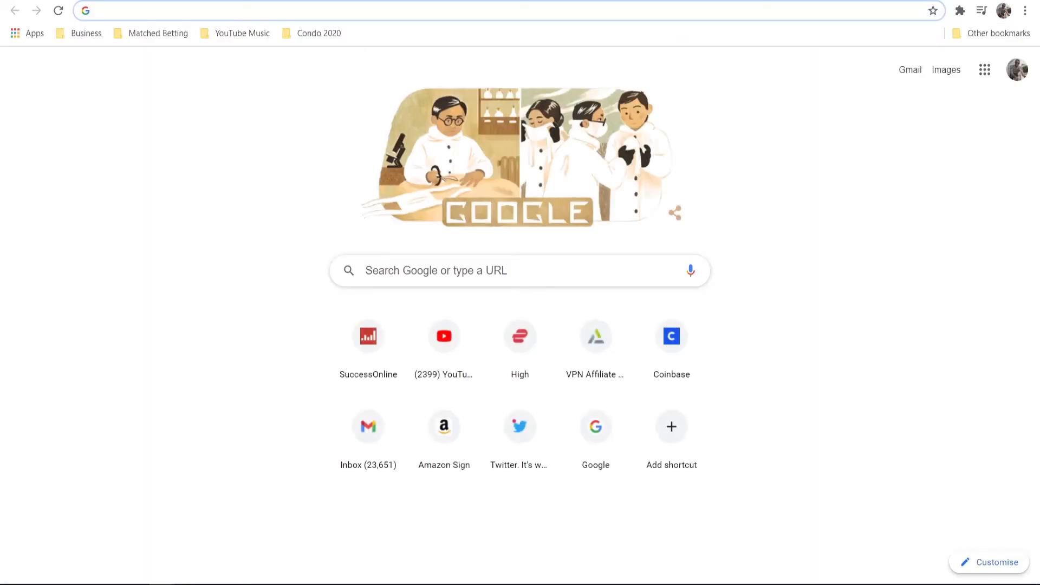
- Visit videoexample12345.com in a new tab to confirm it redirects to the Knowledgebase Wix site
{"action": "type", "text": "videoexample."}
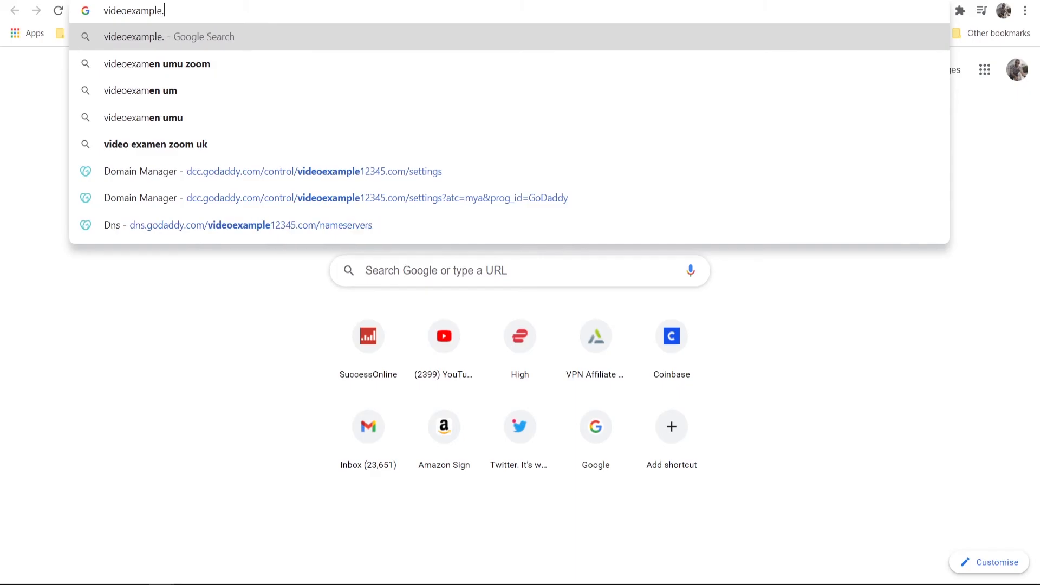
{"action": "type", "text": "12345"}
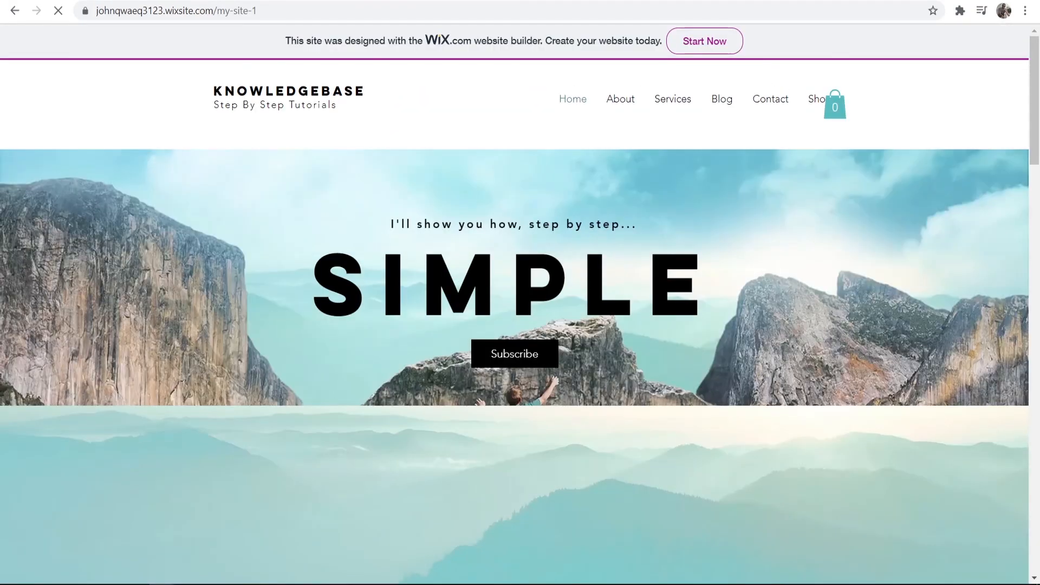
{"action": "left_click", "coordinate": [57, 11]}
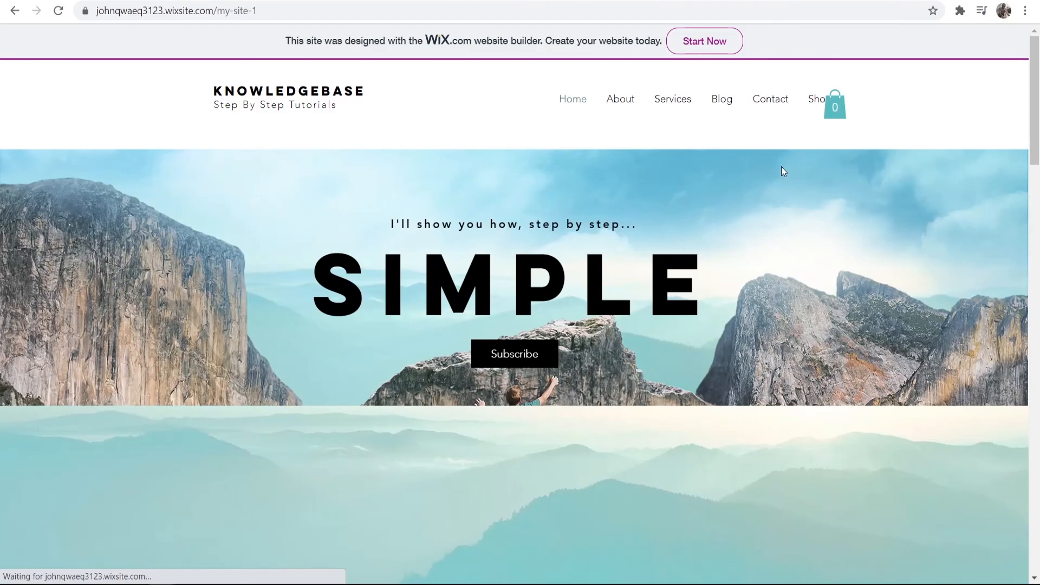